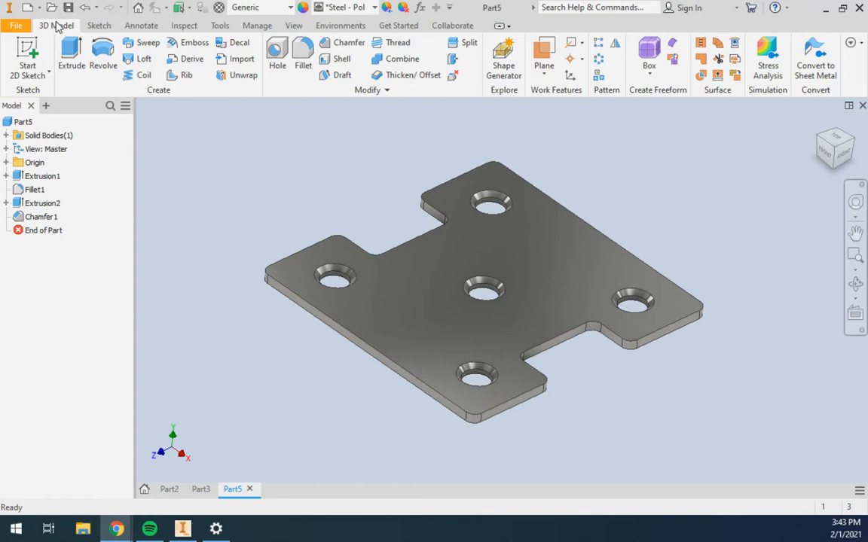
- Switch the ribbon to the Tools commands so the Measure panel is available
{"action": "left_click", "coordinate": [219, 25]}
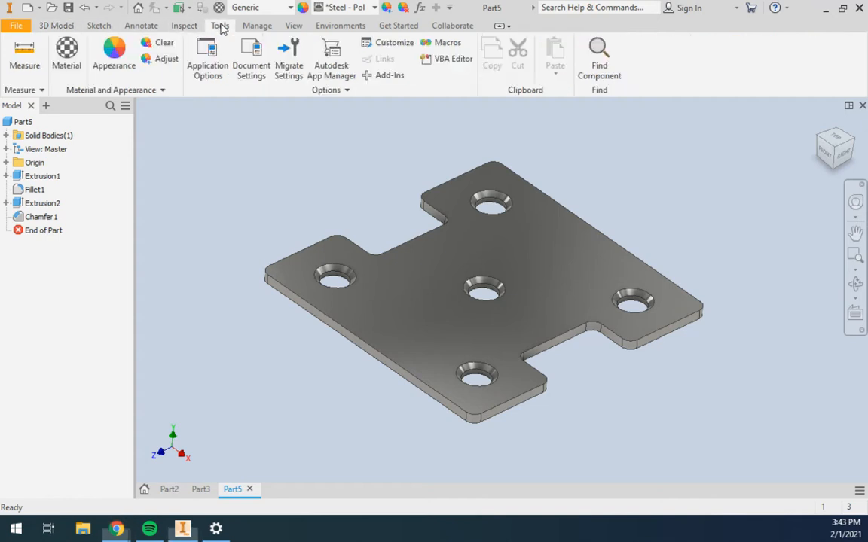
{"action": "left_click", "coordinate": [219, 25]}
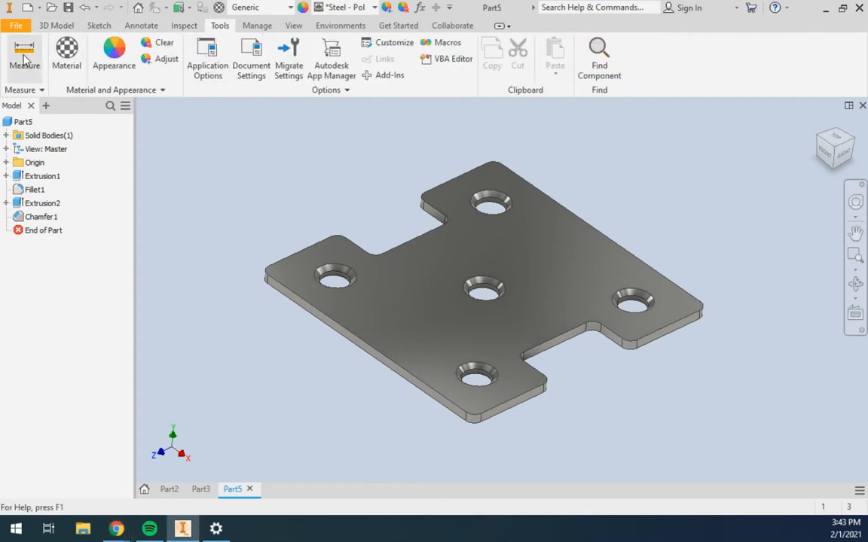
{"action": "mouse_move", "coordinate": [24, 56]}
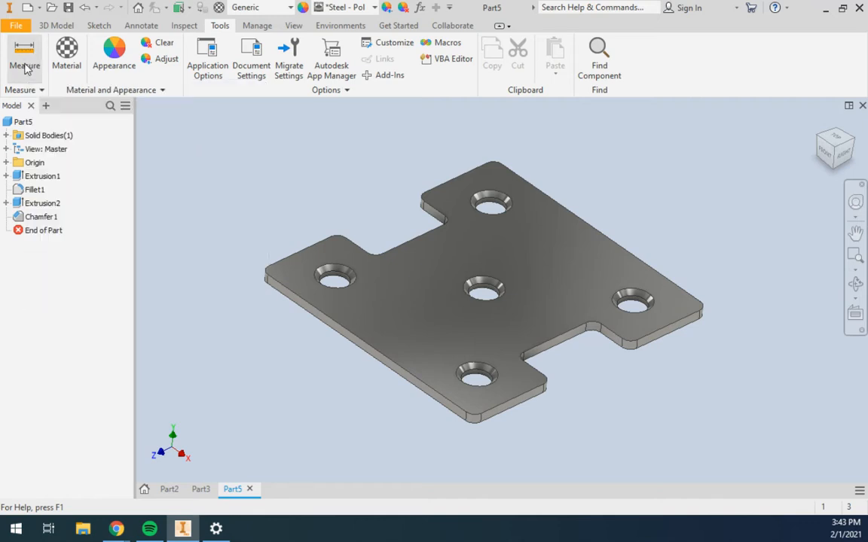
- Measure the top face: perimeter 269.699 mm, loop length 395.363 mm, area 2945.239 mm²
{"action": "left_click", "coordinate": [24, 57]}
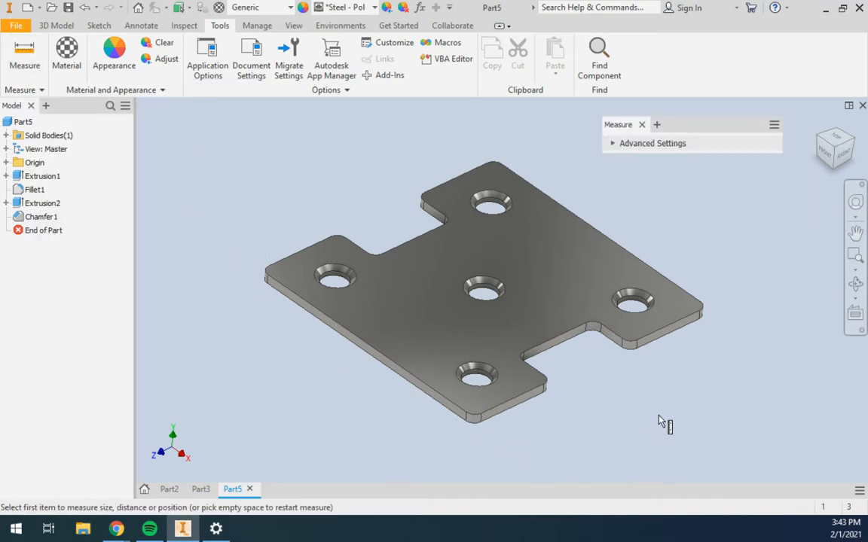
{"action": "mouse_move", "coordinate": [787, 373]}
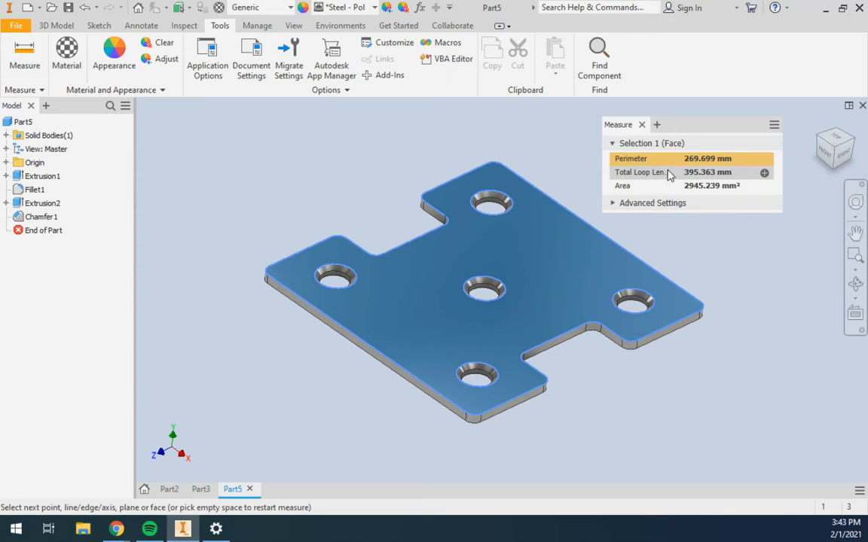
{"action": "left_click", "coordinate": [610, 308]}
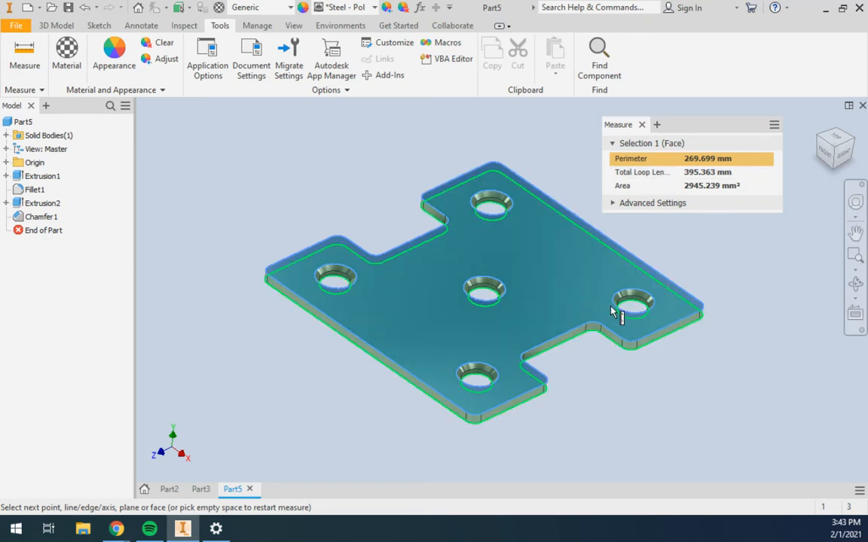
{"action": "mouse_move", "coordinate": [603, 290]}
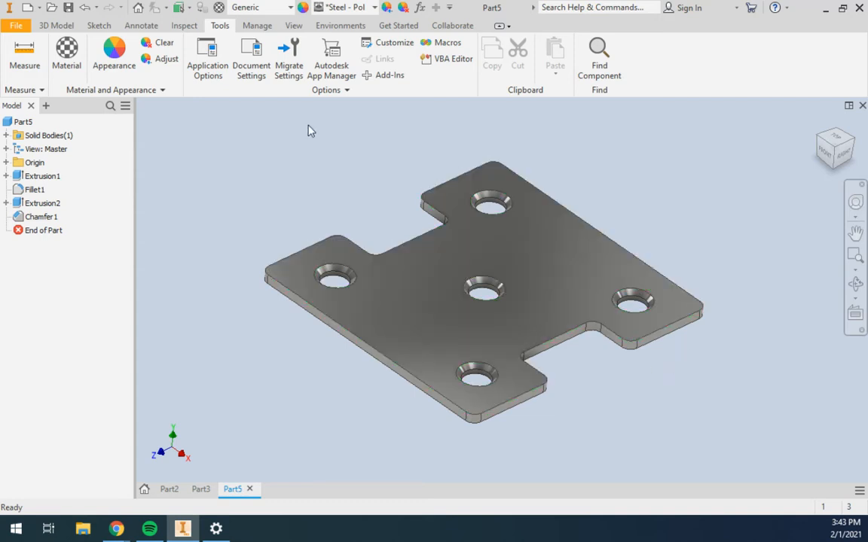
- Measure the 16 mm cutout edges and the 40 mm minimum distance between opposite cutouts
{"action": "left_click", "coordinate": [24, 53]}
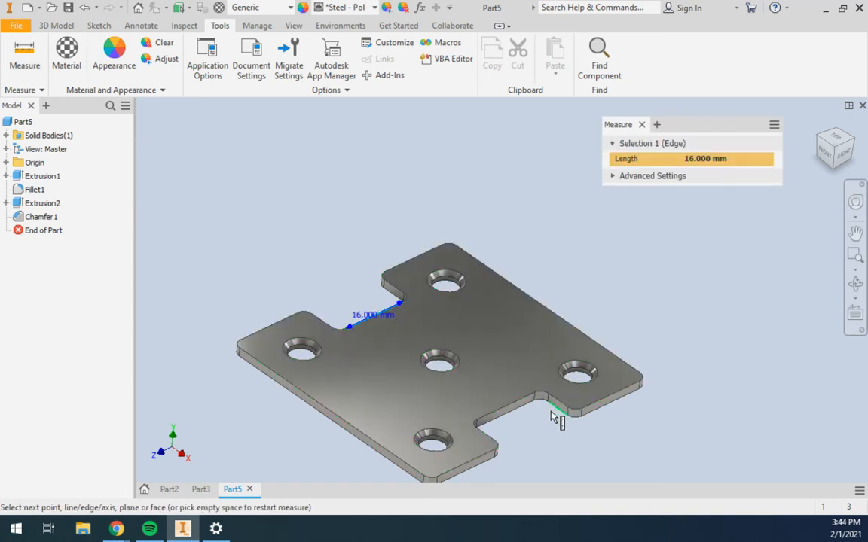
{"action": "left_click", "coordinate": [553, 418]}
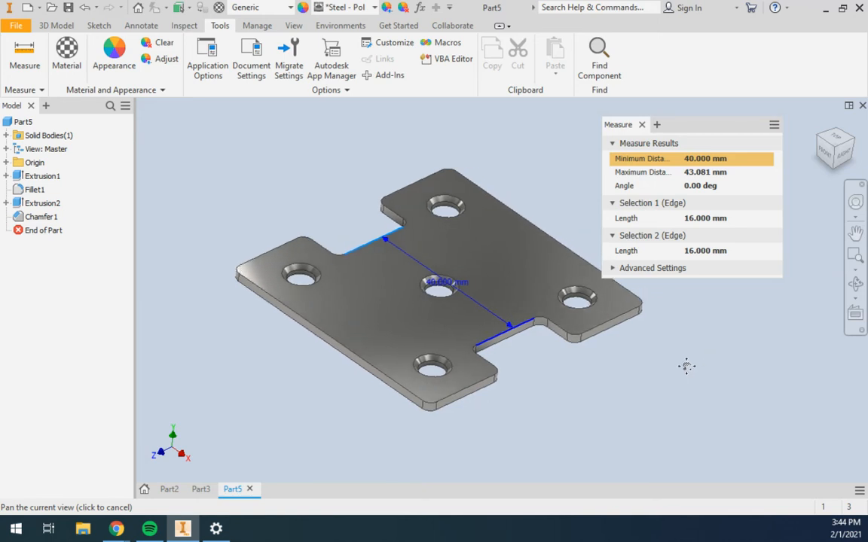
{"action": "left_click", "coordinate": [641, 125]}
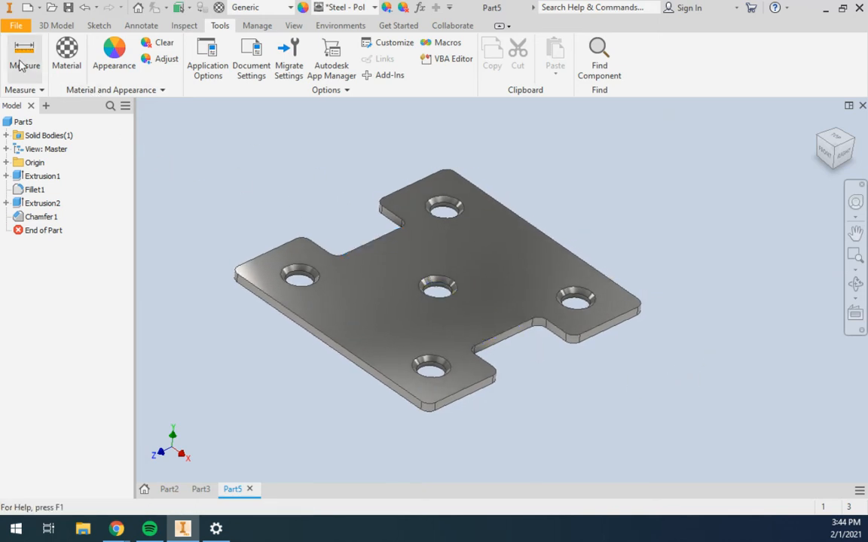
- Start a new measurement and target a countersunk hole edge on the plate
{"action": "left_click", "coordinate": [25, 57]}
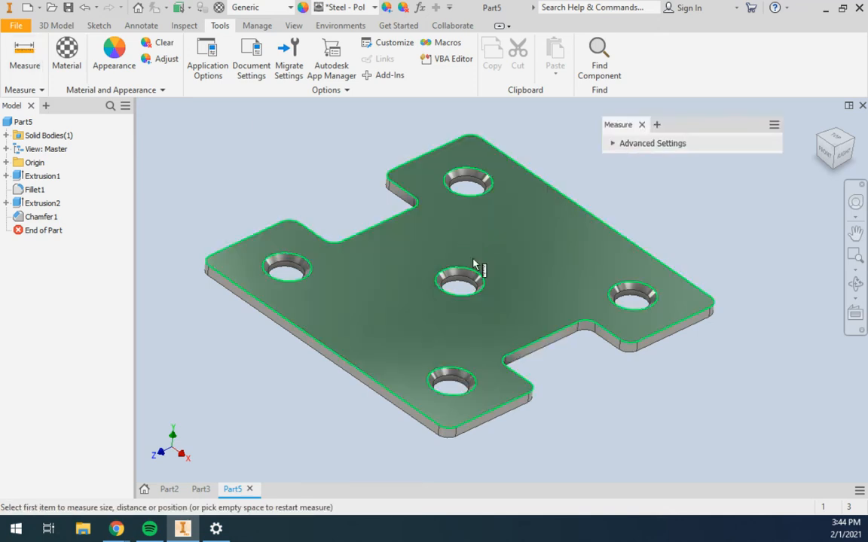
{"action": "left_click", "coordinate": [469, 186]}
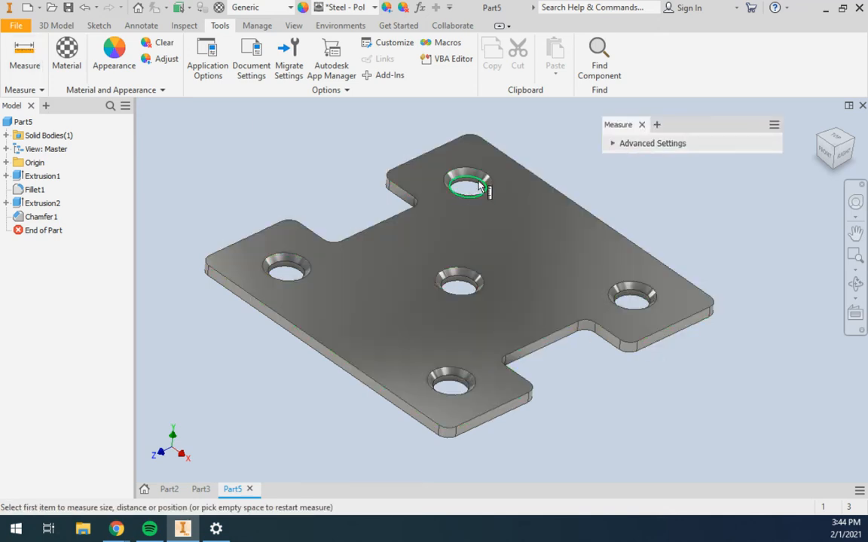